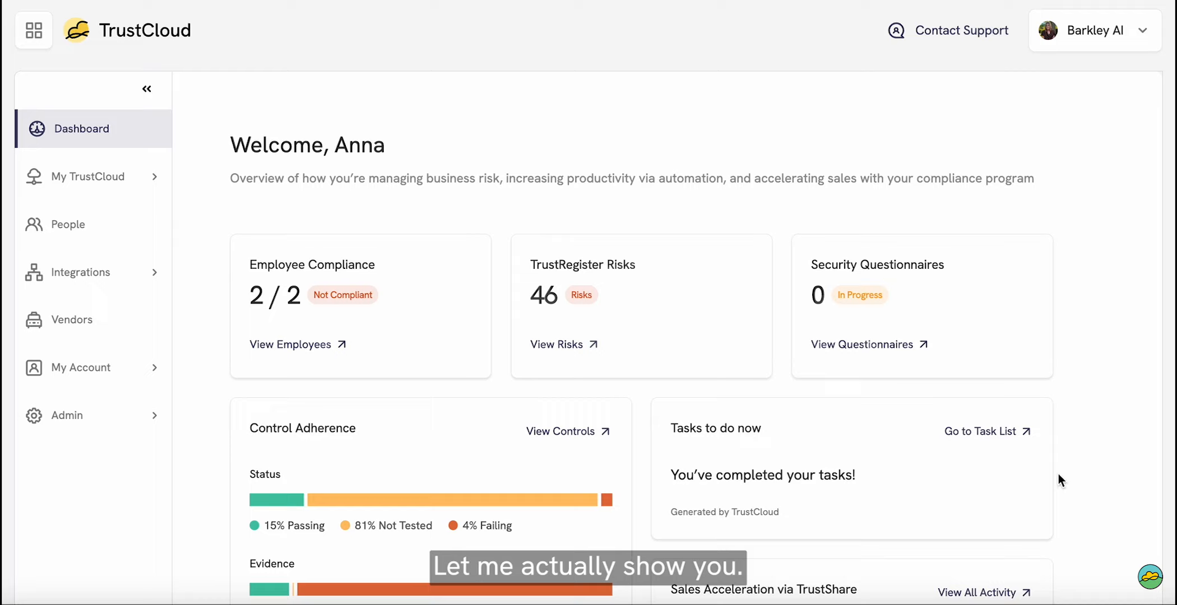
mouse_move(375, 410)
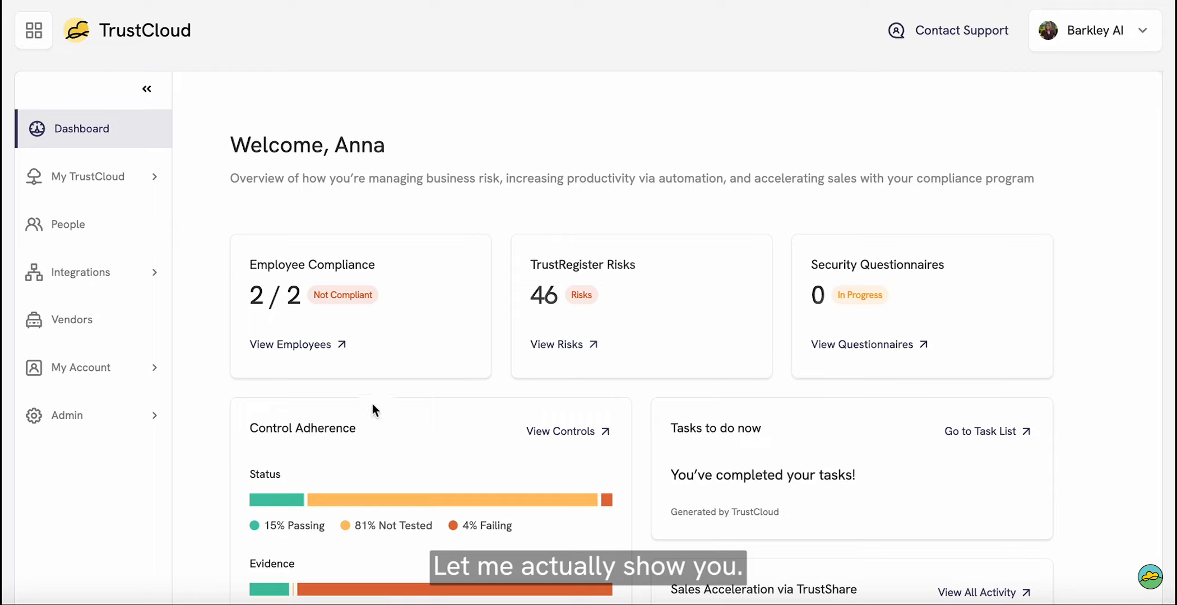
Step: Reveal the TrustCloud app switcher listing TrustOps, TrustShare, TrustRegister and AuditLens
click(33, 30)
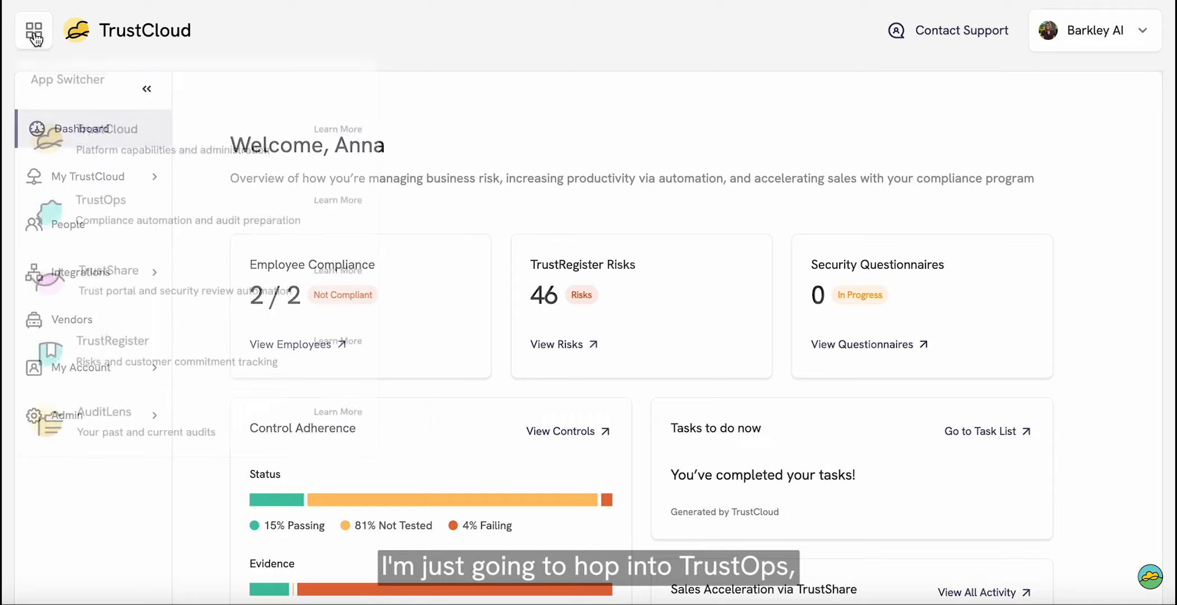
Step: Switch into TrustOps and navigate to the program's Controls list for Disaster Recovery Testing
click(101, 199)
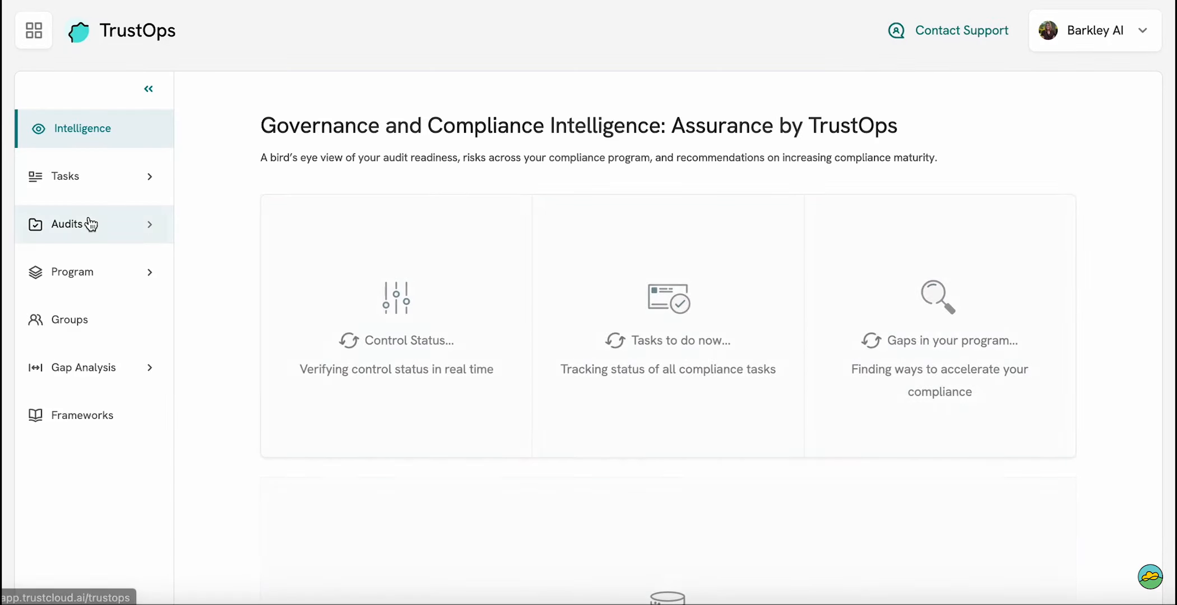
click(73, 273)
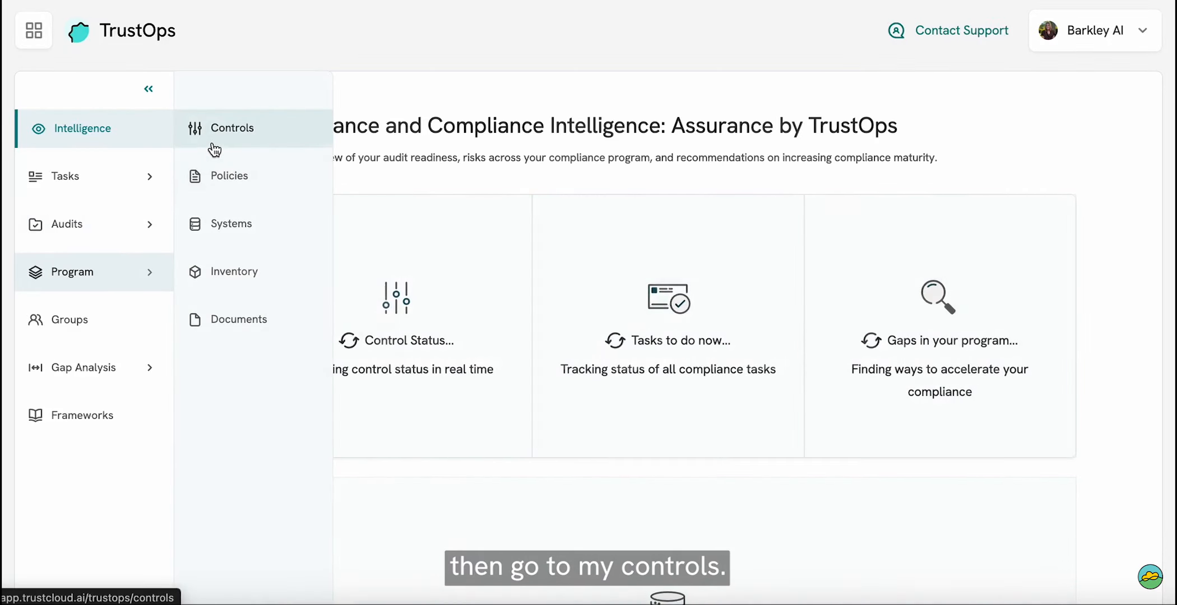
click(231, 128)
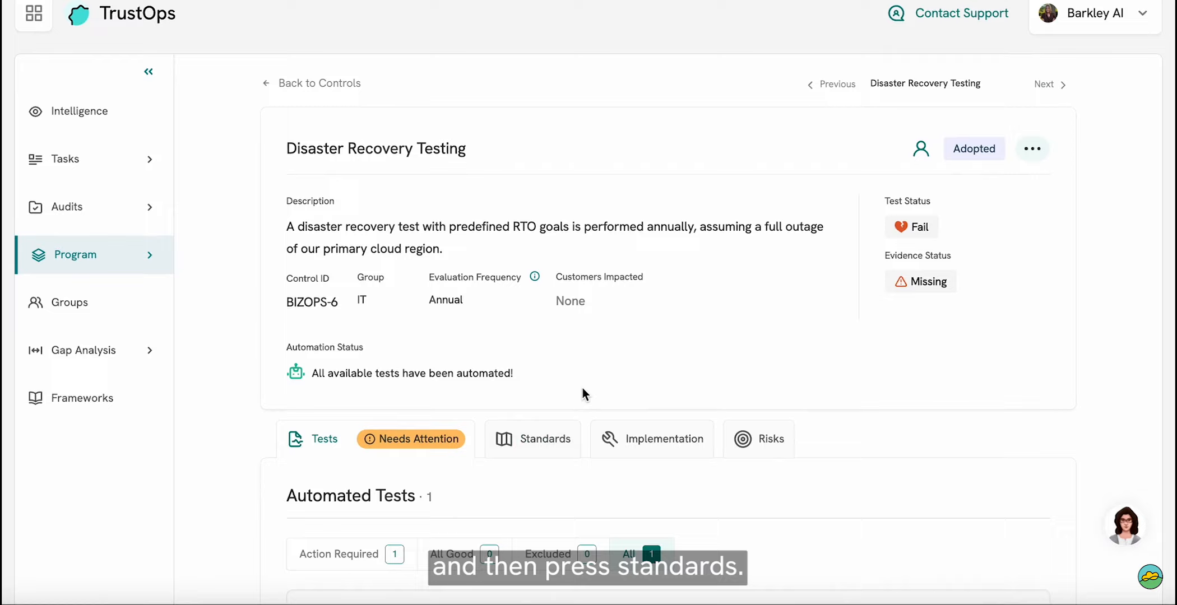
Step: Review the control's ISO 27001 and SOC 2 mappings plus standards outside the program
click(544, 439)
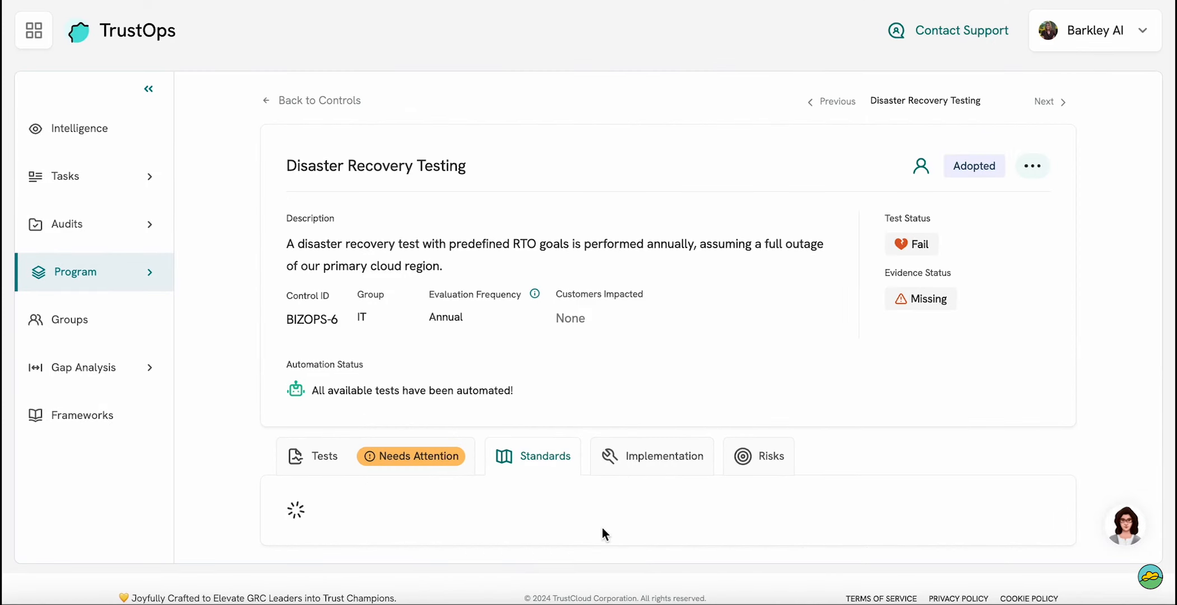
click(532, 456)
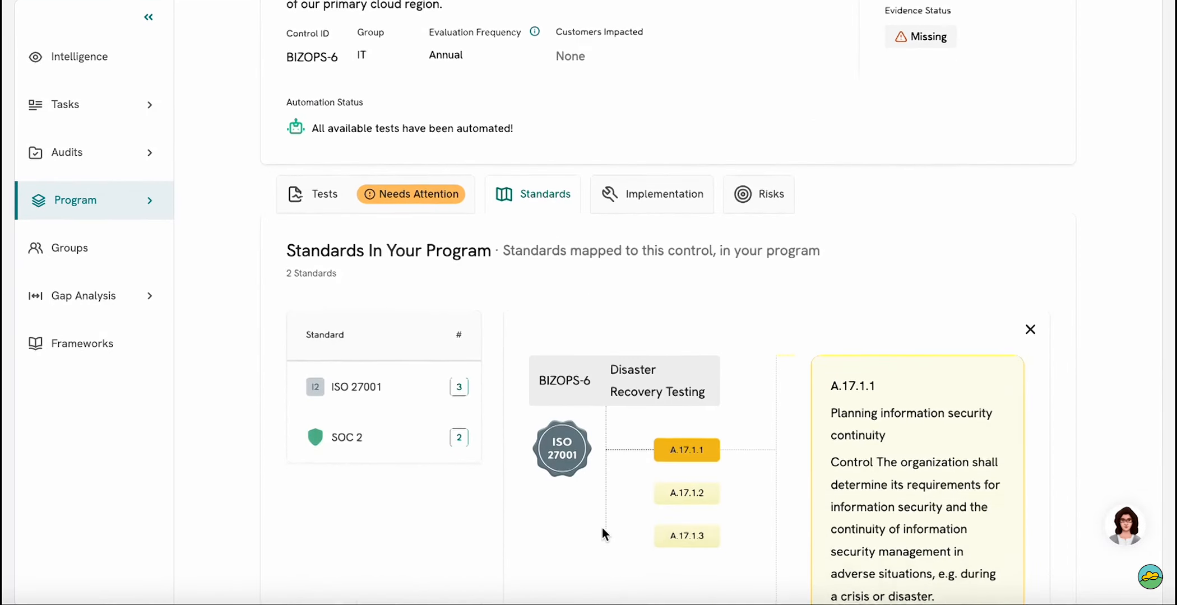
scroll(down, 3)
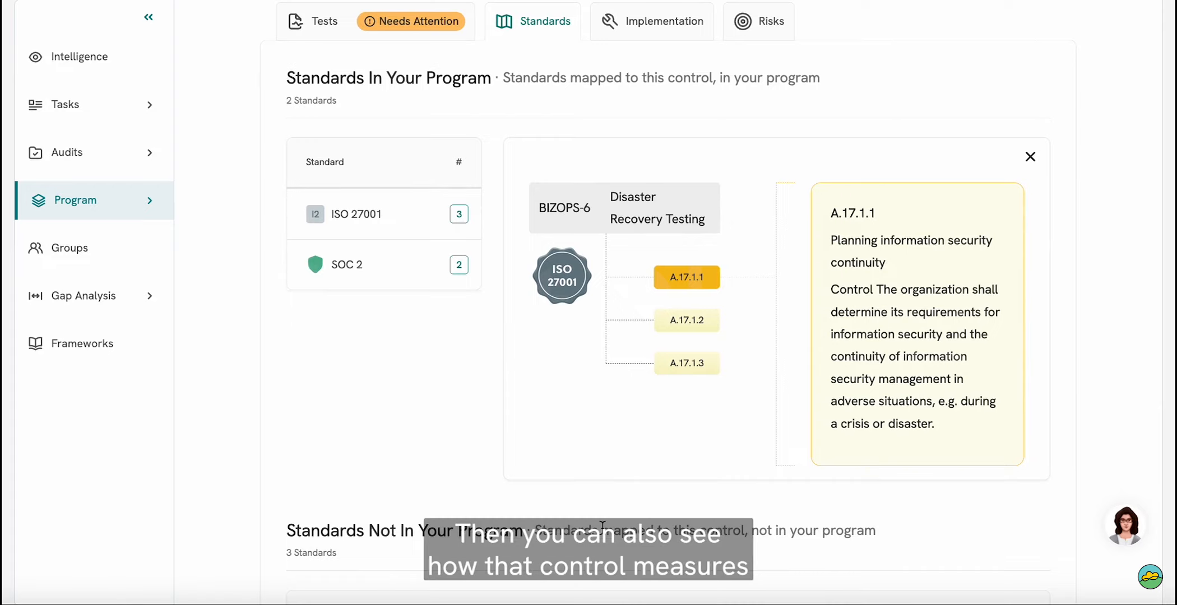
scroll(down, 3)
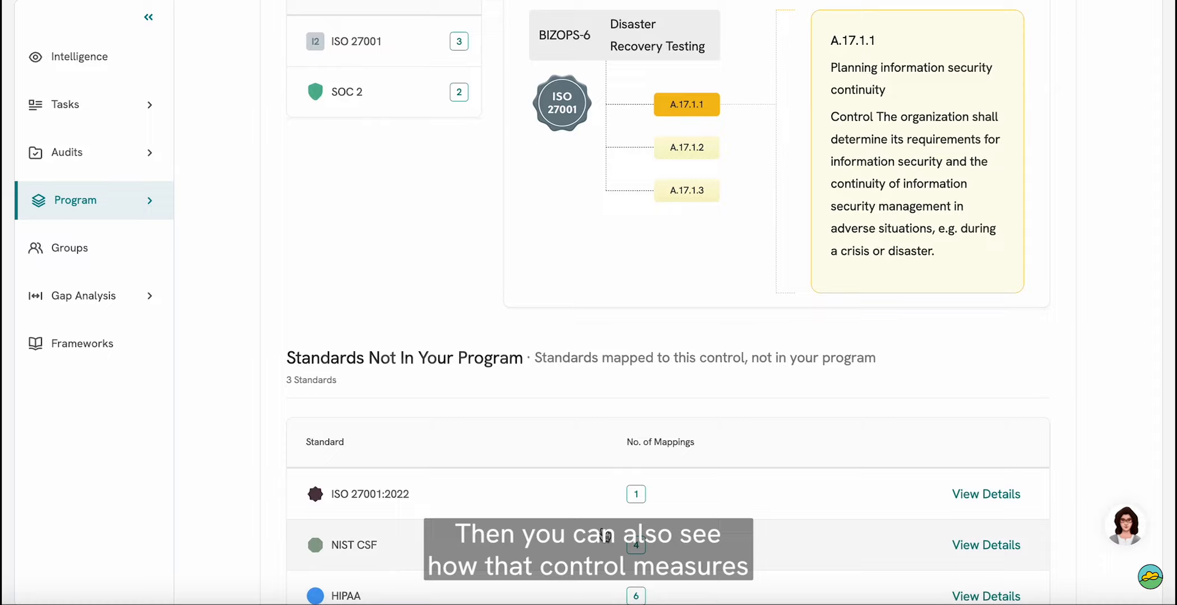
scroll(down, 3)
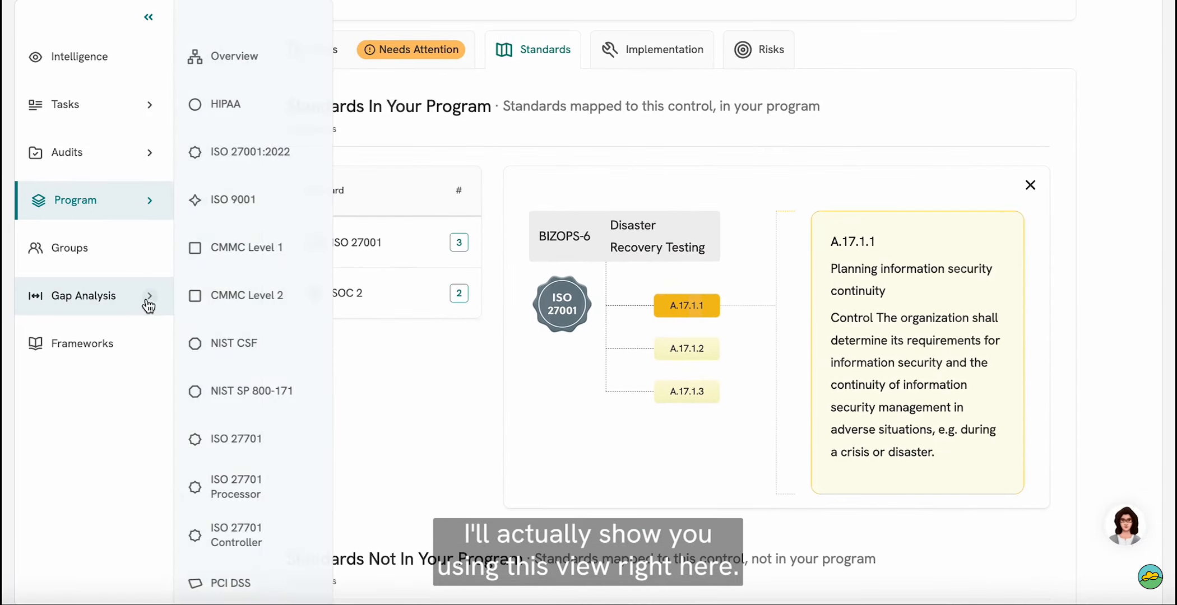
Step: View Gap Analysis readiness for other audits, e.g. HIPAA 12% and CMMC 6%
click(83, 295)
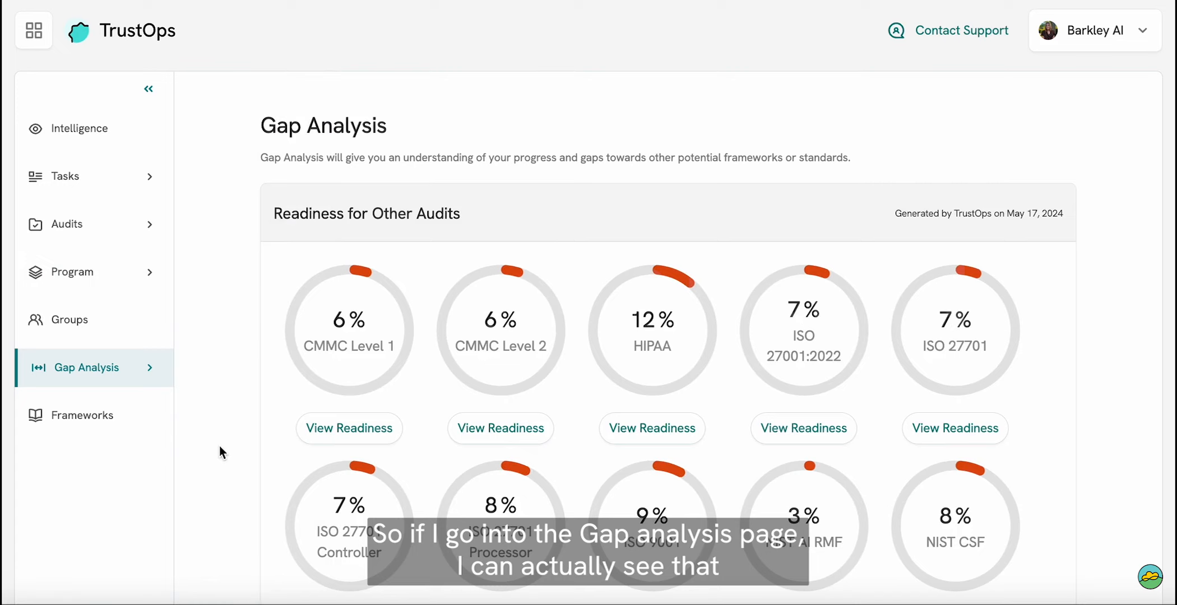
scroll(down, 3)
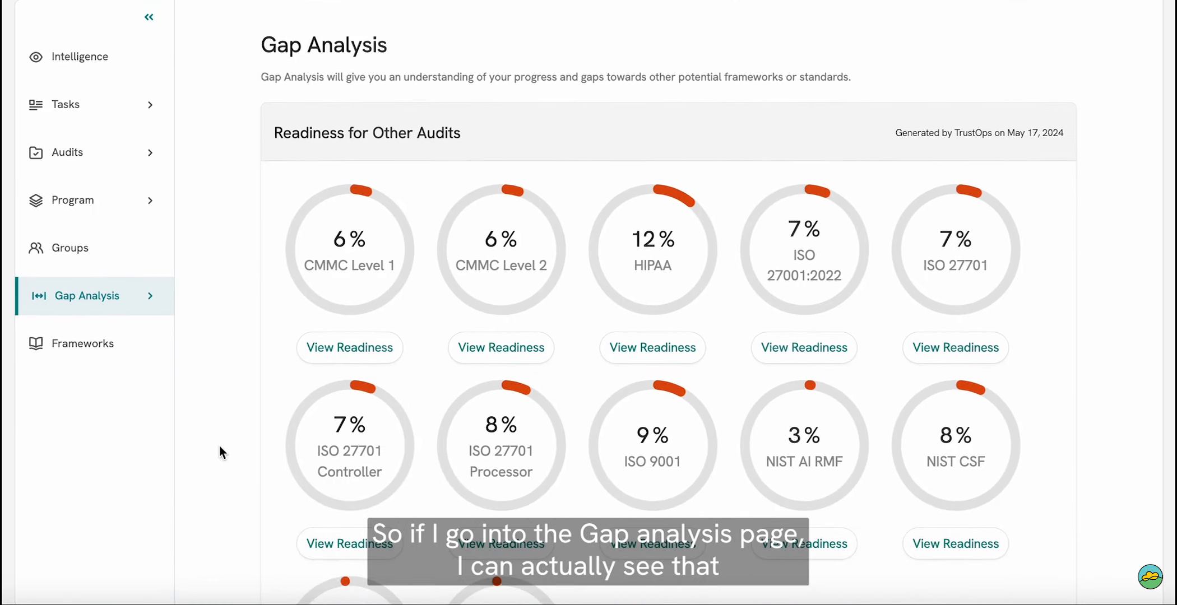